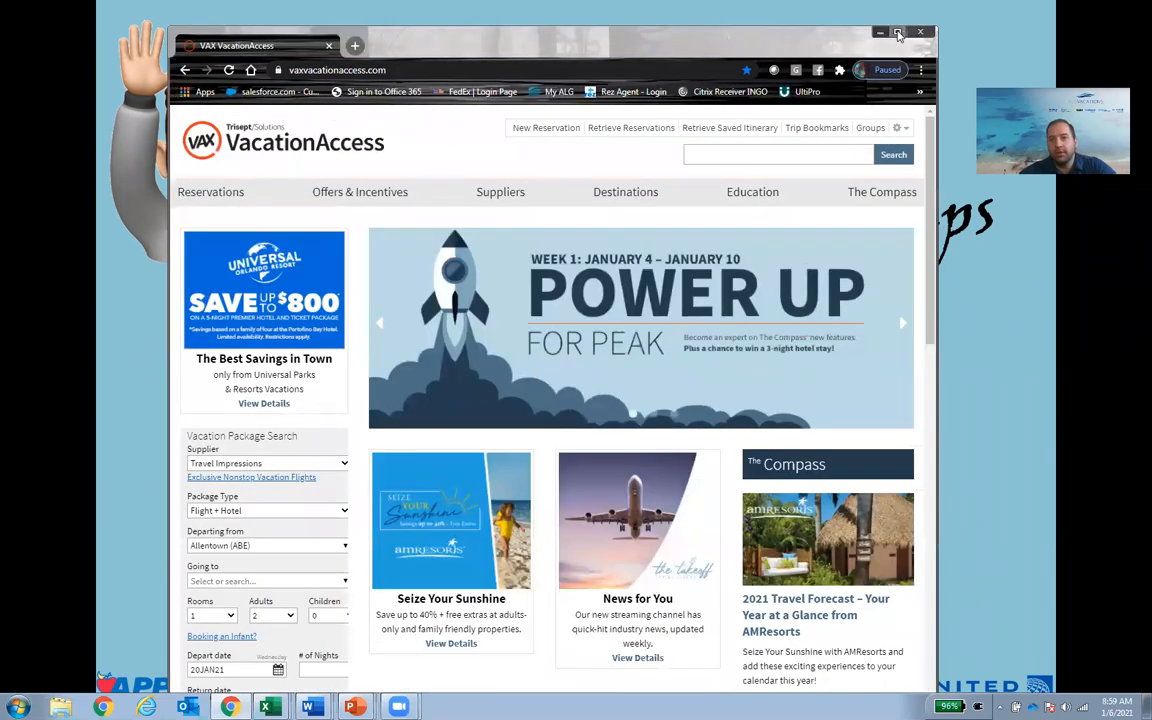
Maximize the browser and open Apple Leisure Group Vacations from the VAX Suppliers menu.
left_click(905, 32)
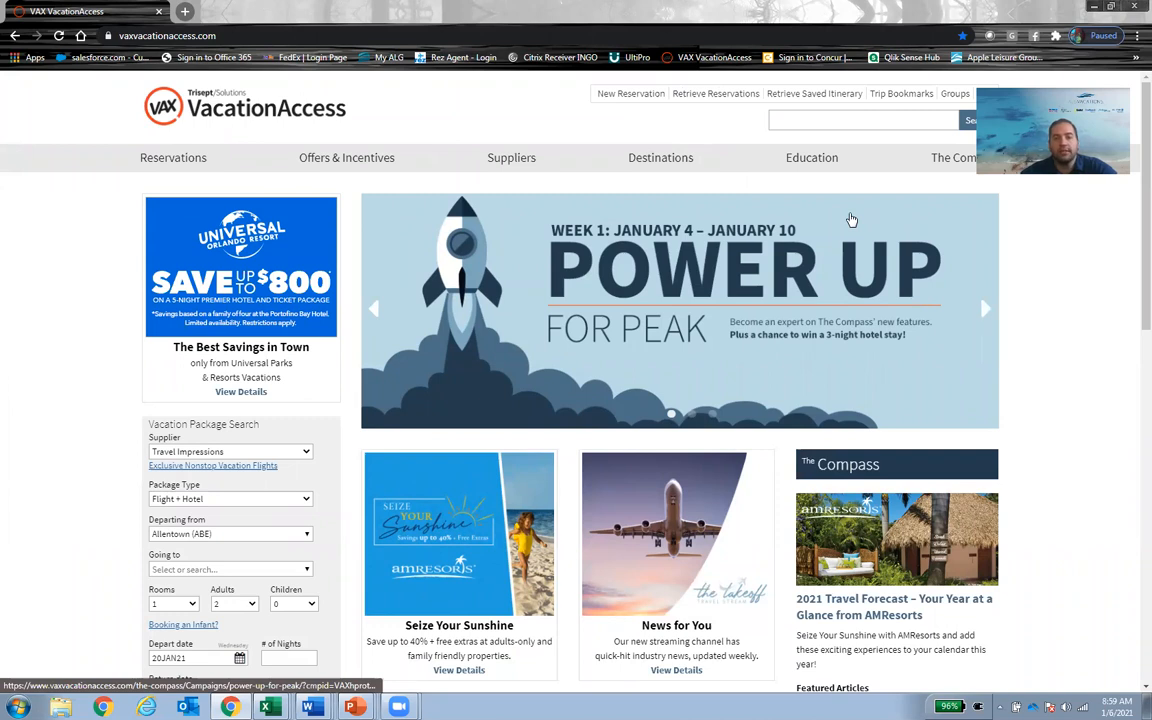
left_click(511, 157)
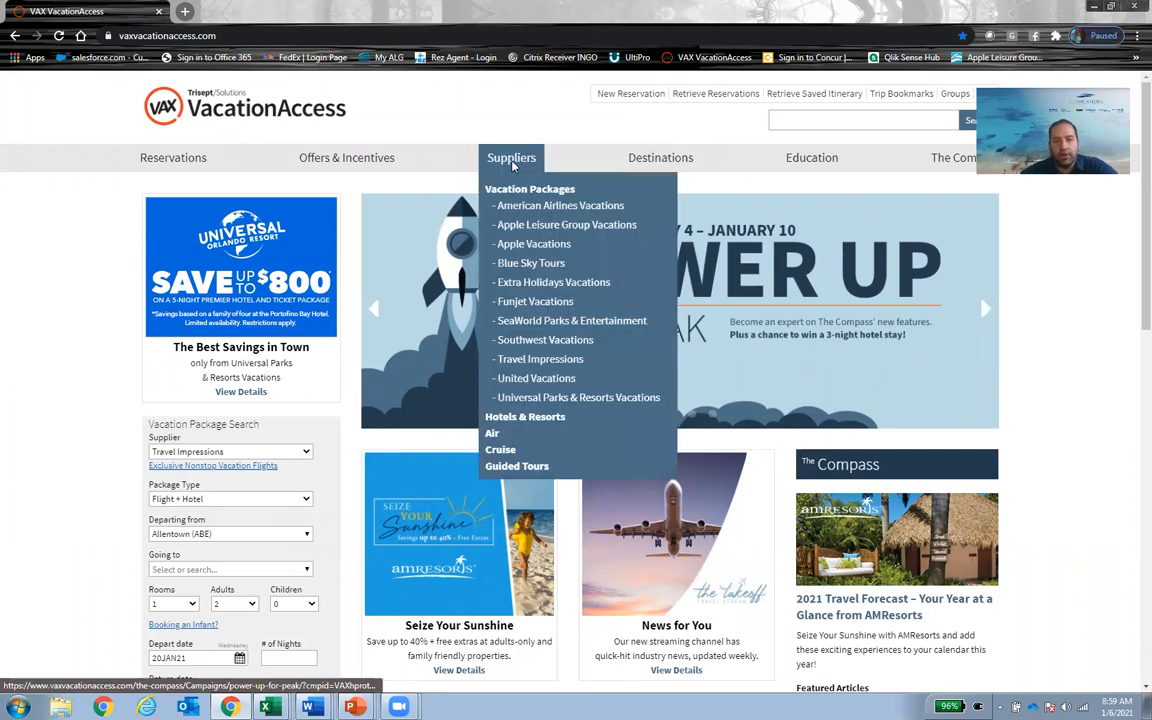
mouse_move(530, 243)
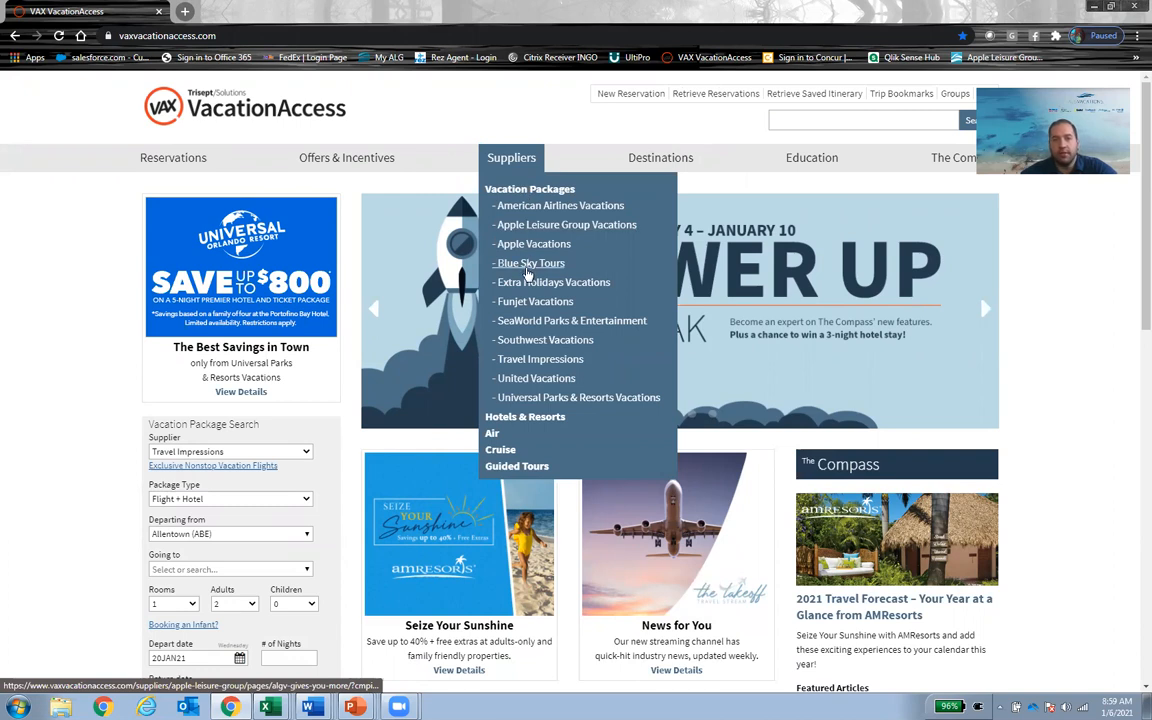
left_click(535, 301)
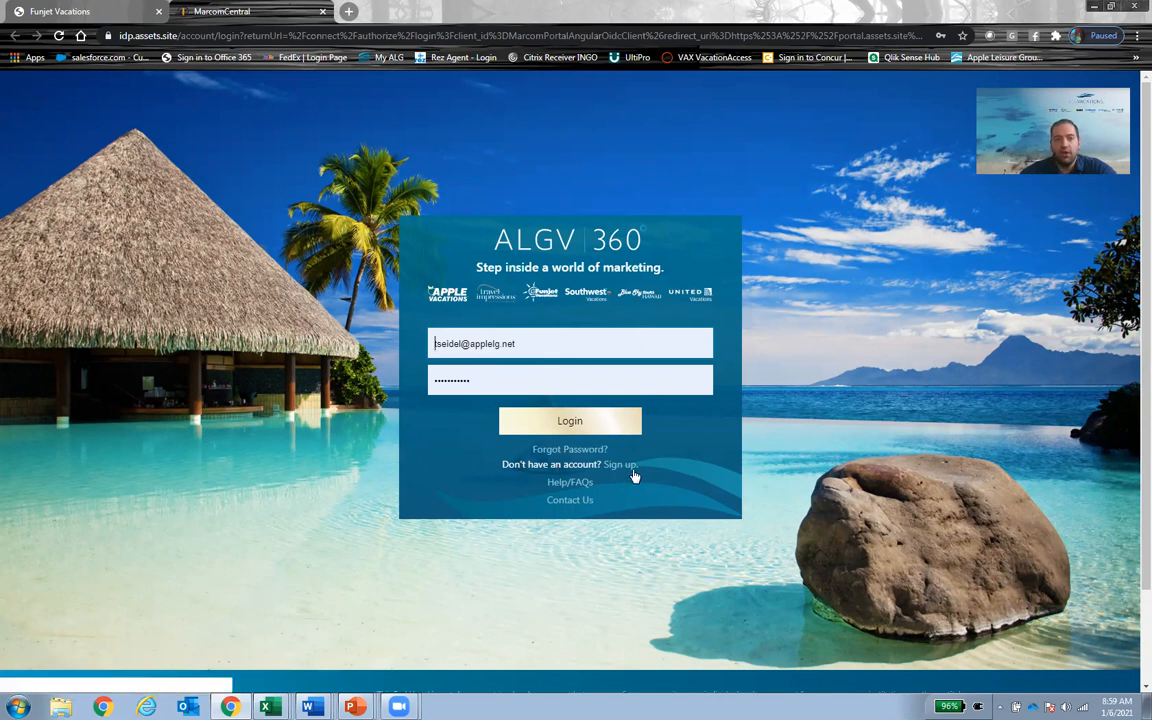
mouse_move(655, 475)
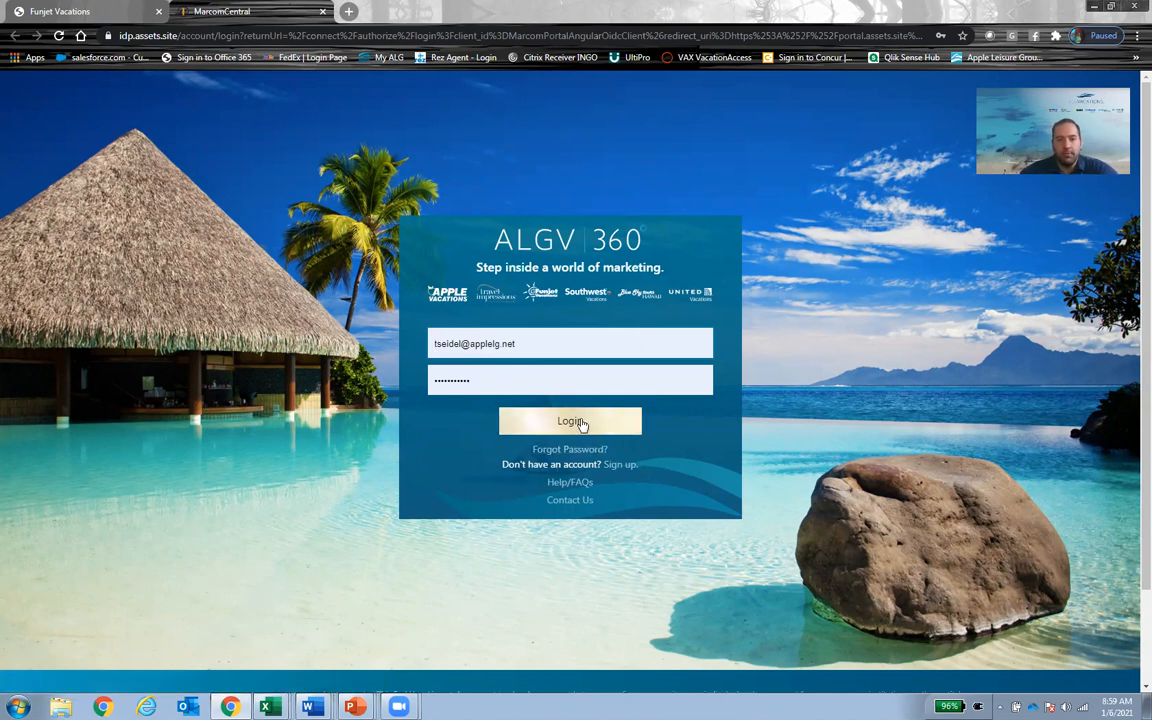
Log in to ALGV 360 with the pre-filled credentials.
left_click(569, 421)
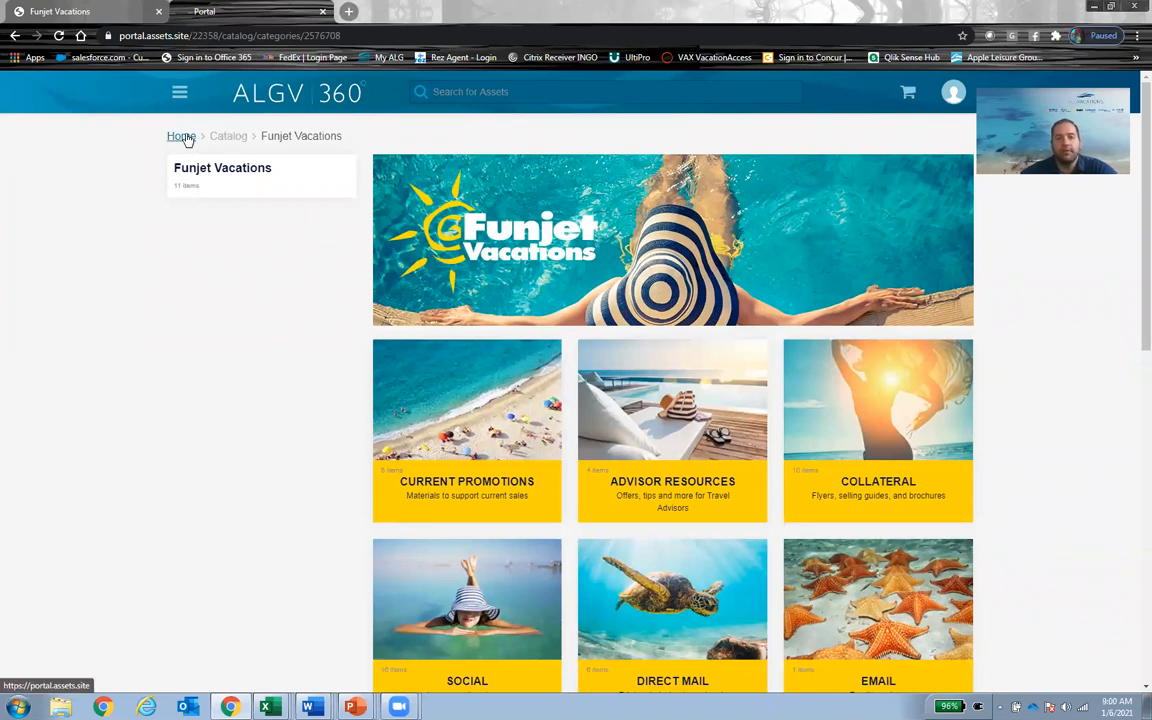
From the portal home, open the Apple Vacations tile and scroll to Current Promotions.
left_click(180, 136)
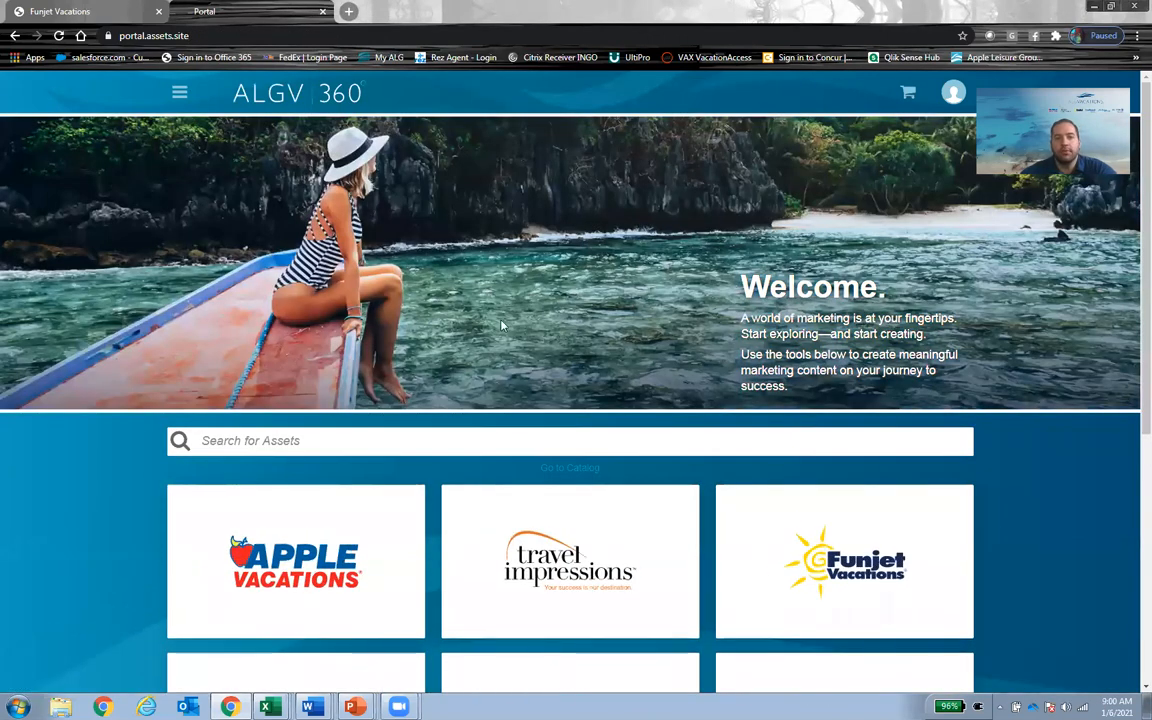
scroll("down", 3)
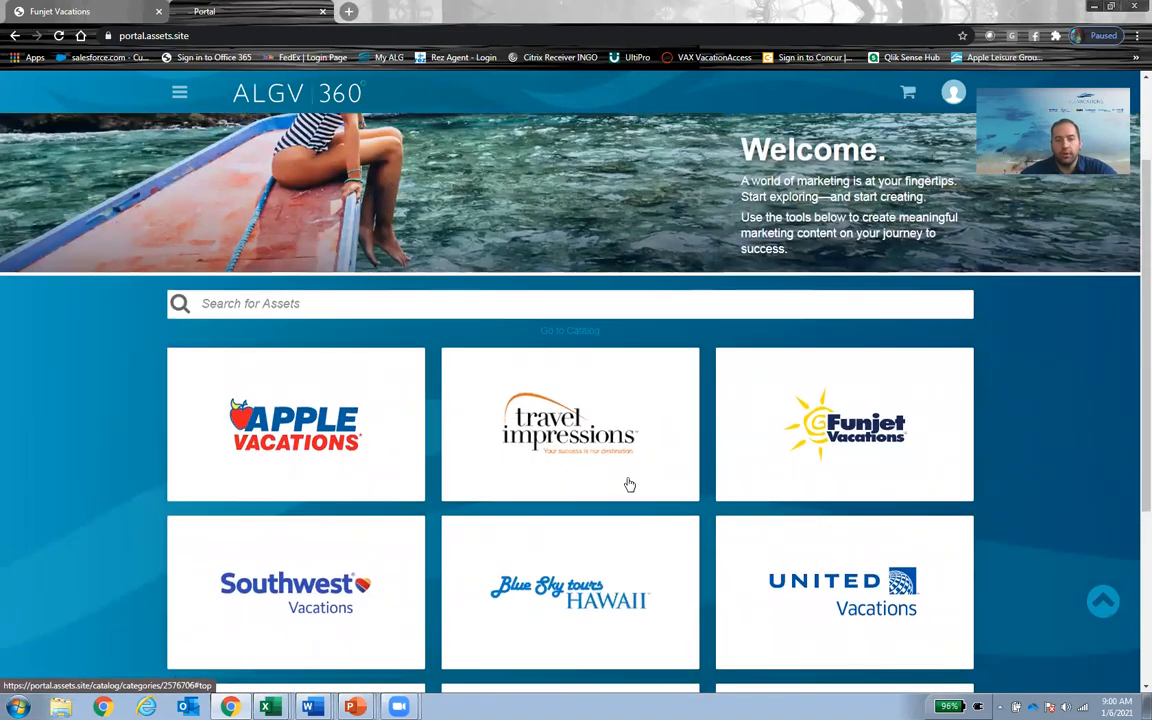
mouse_move(318, 438)
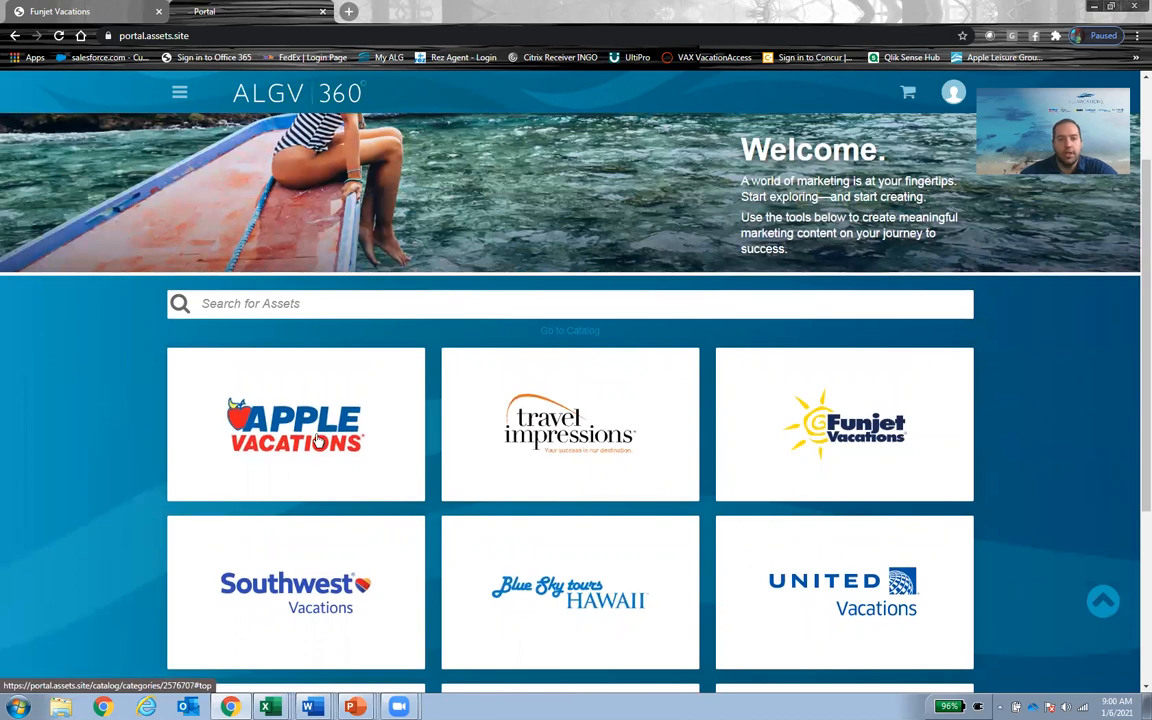
left_click(295, 430)
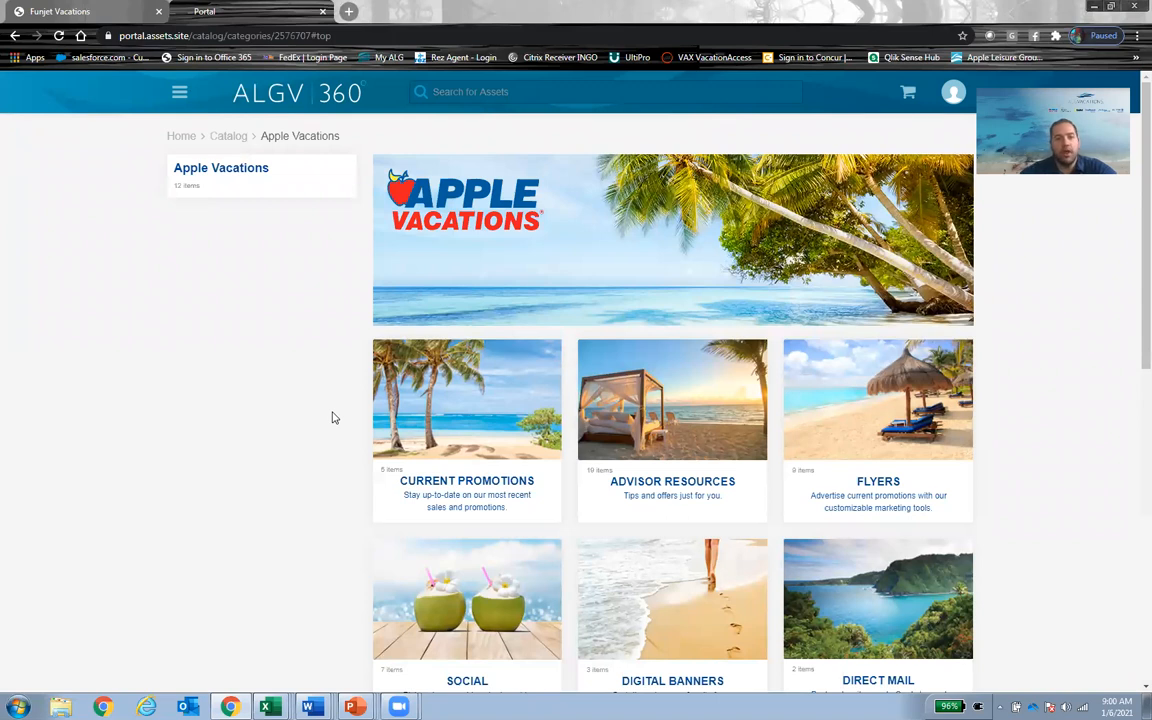
scroll("down", 3)
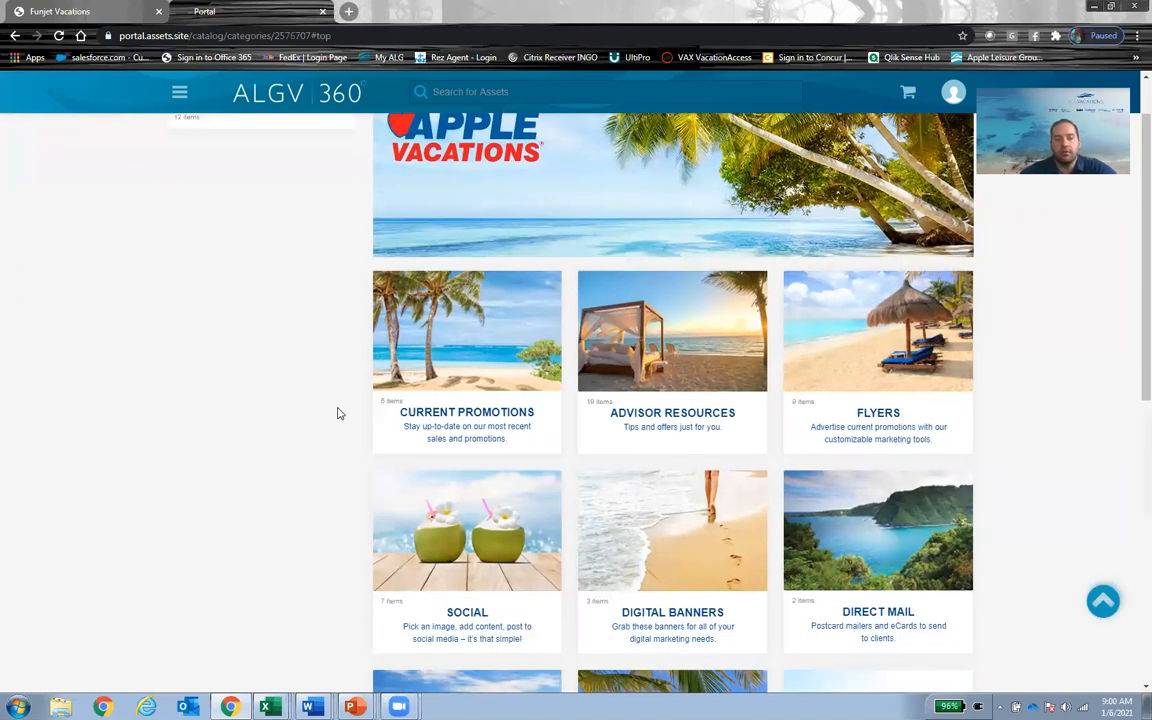
scroll("down", 3)
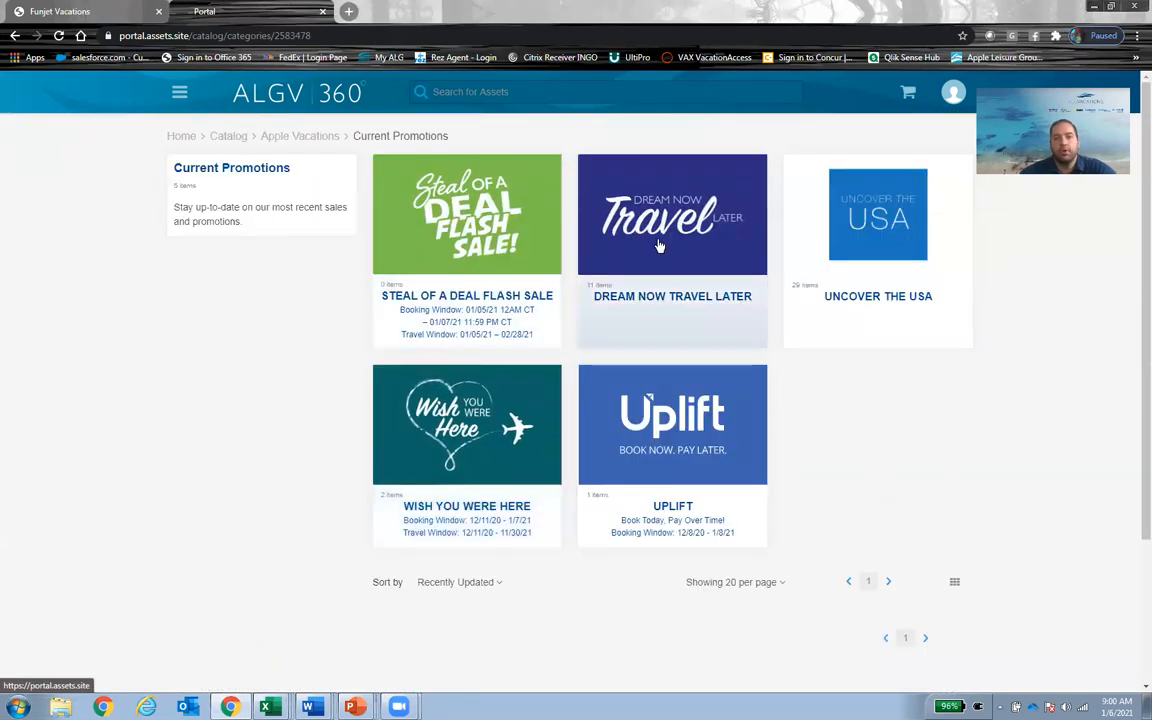
Preview the Dream Now Travel Later promotion, then return to the catalog toward Flyers.
left_click(672, 214)
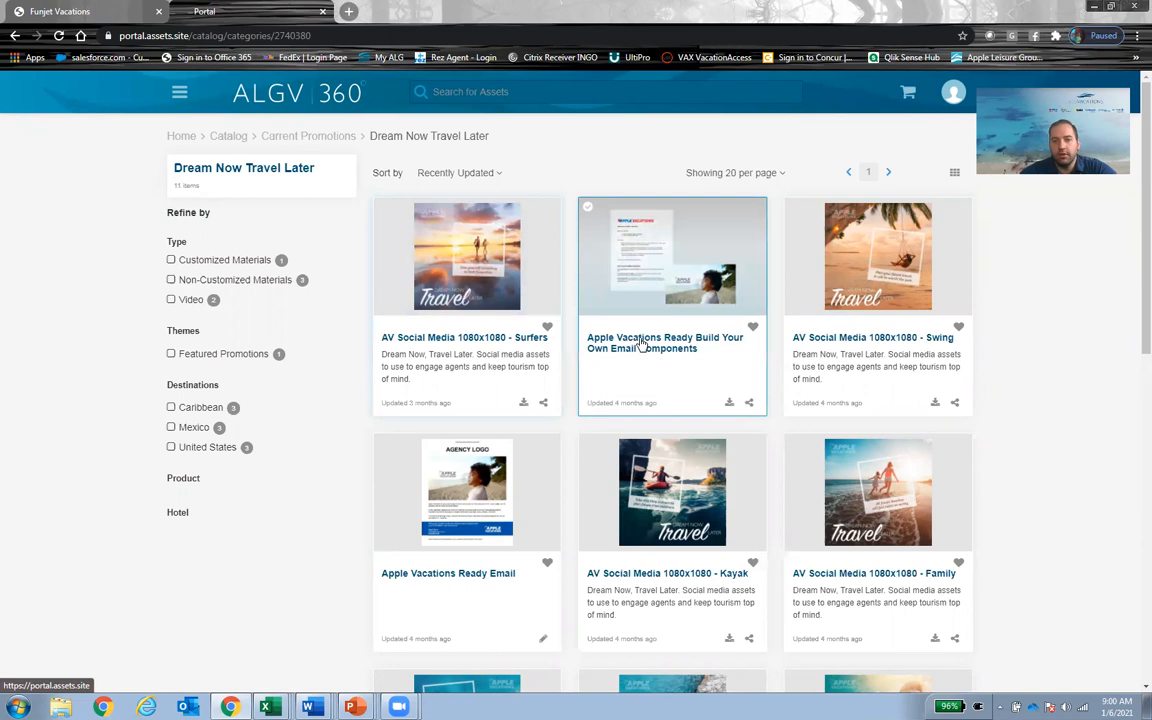
scroll("down", 3)
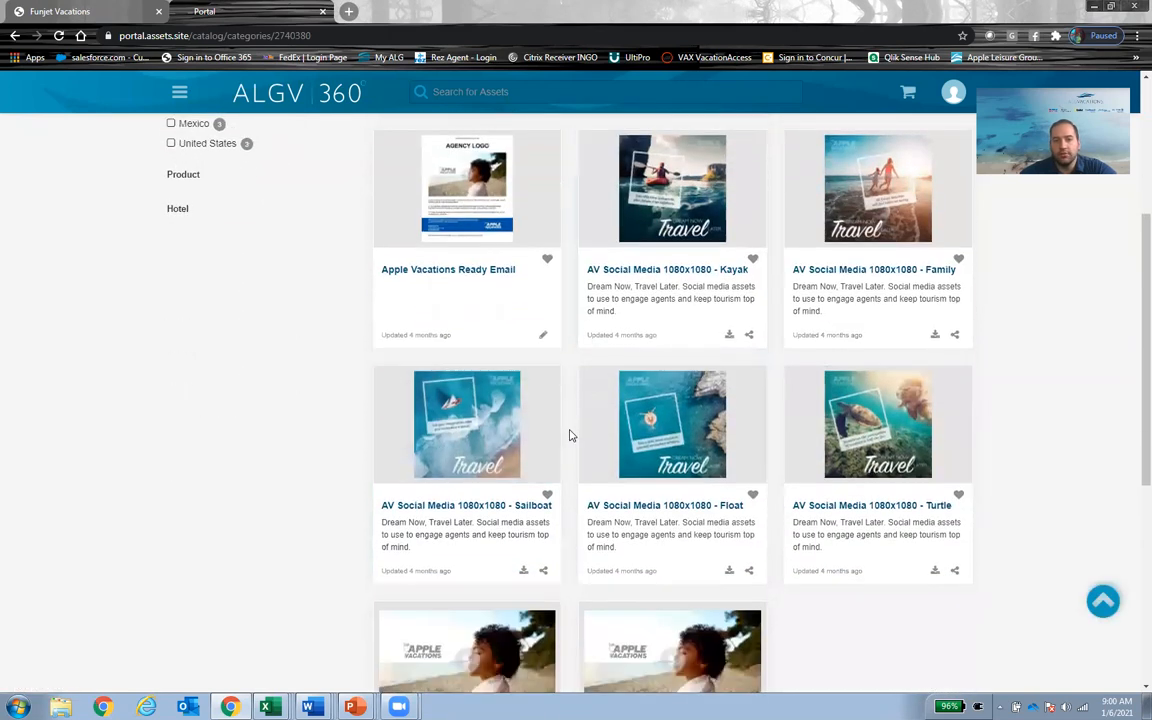
left_click(15, 37)
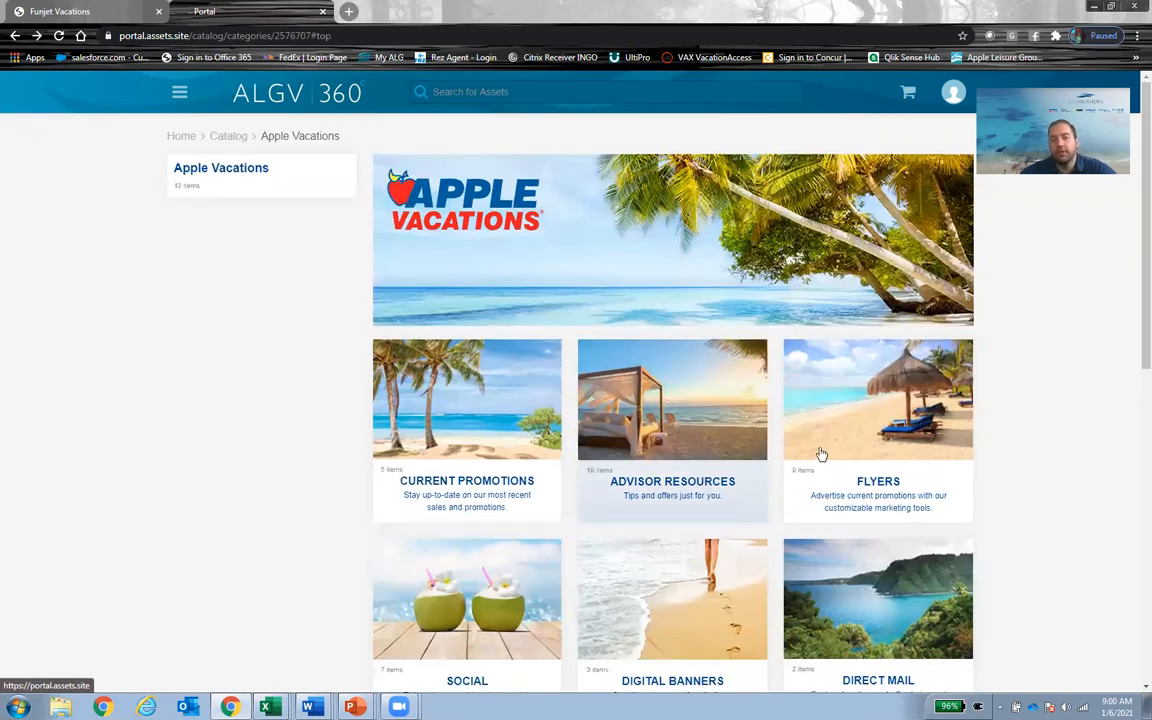
mouse_move(671, 417)
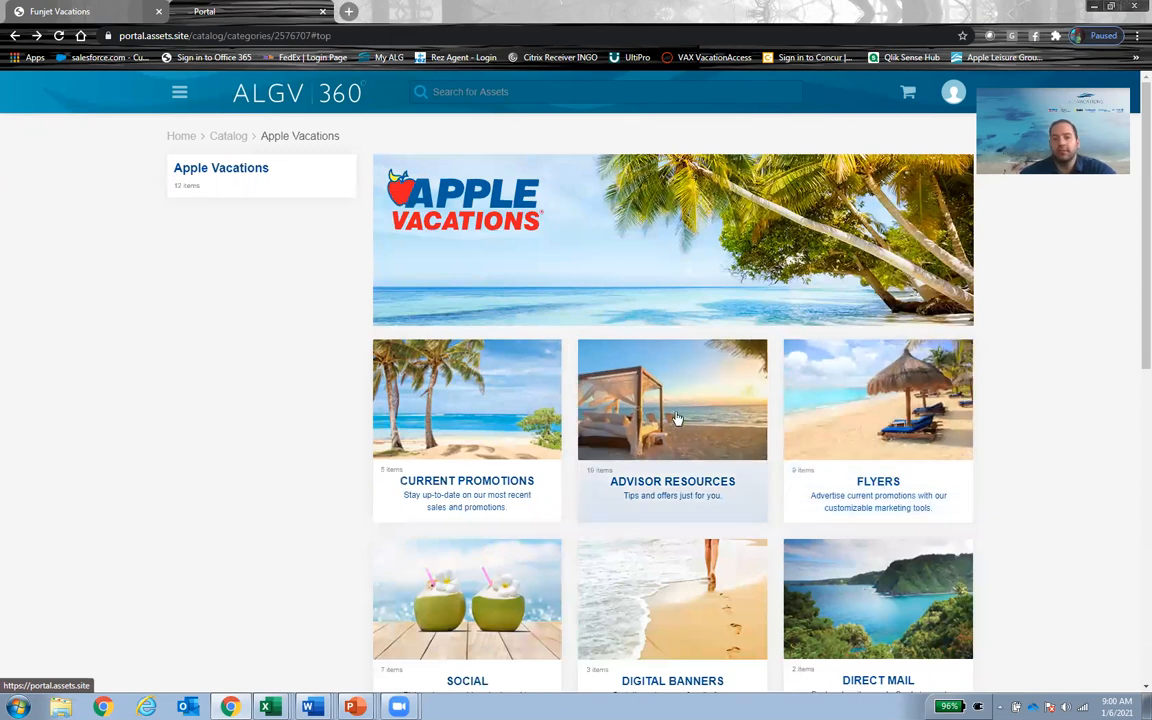
scroll("down", 3)
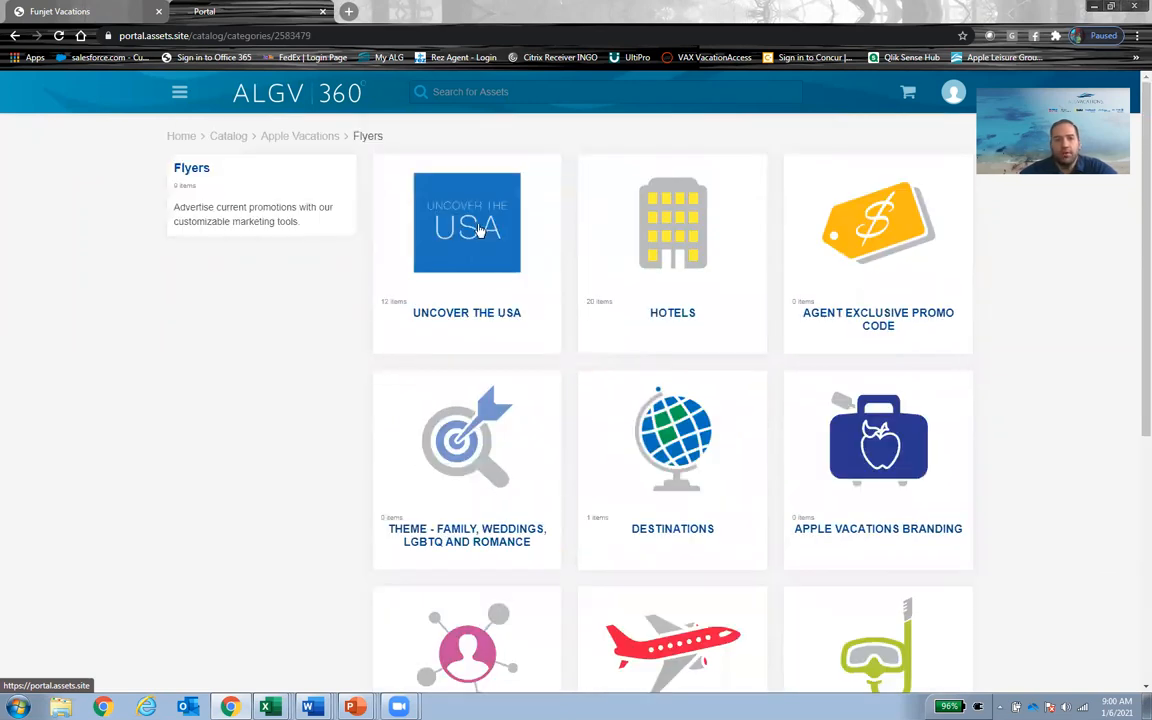
Open Uncover the USA and view the New Orleans customized flyer, then go back.
left_click(466, 222)
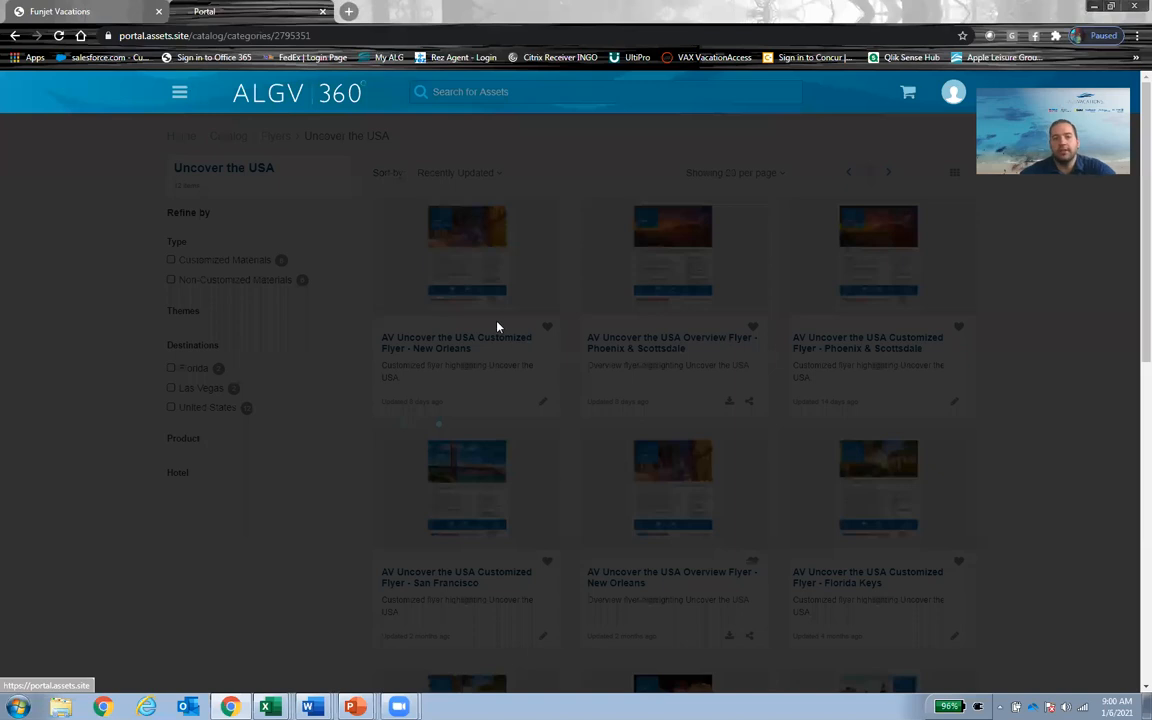
left_click(467, 253)
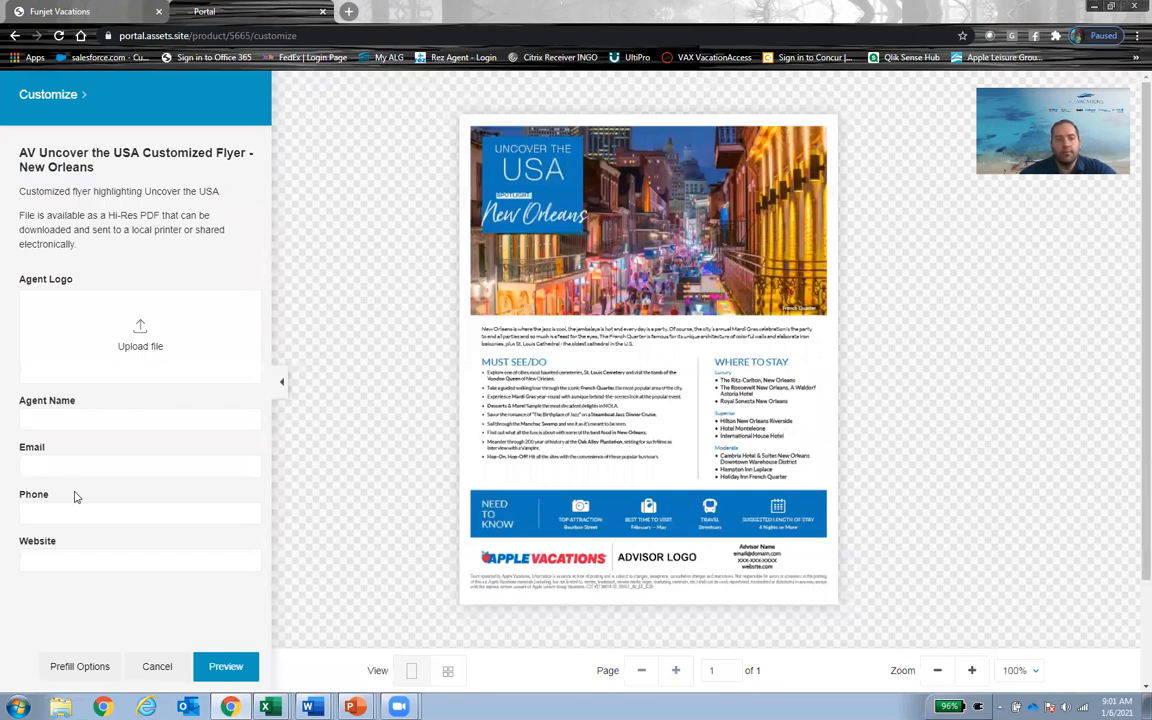
mouse_move(480, 578)
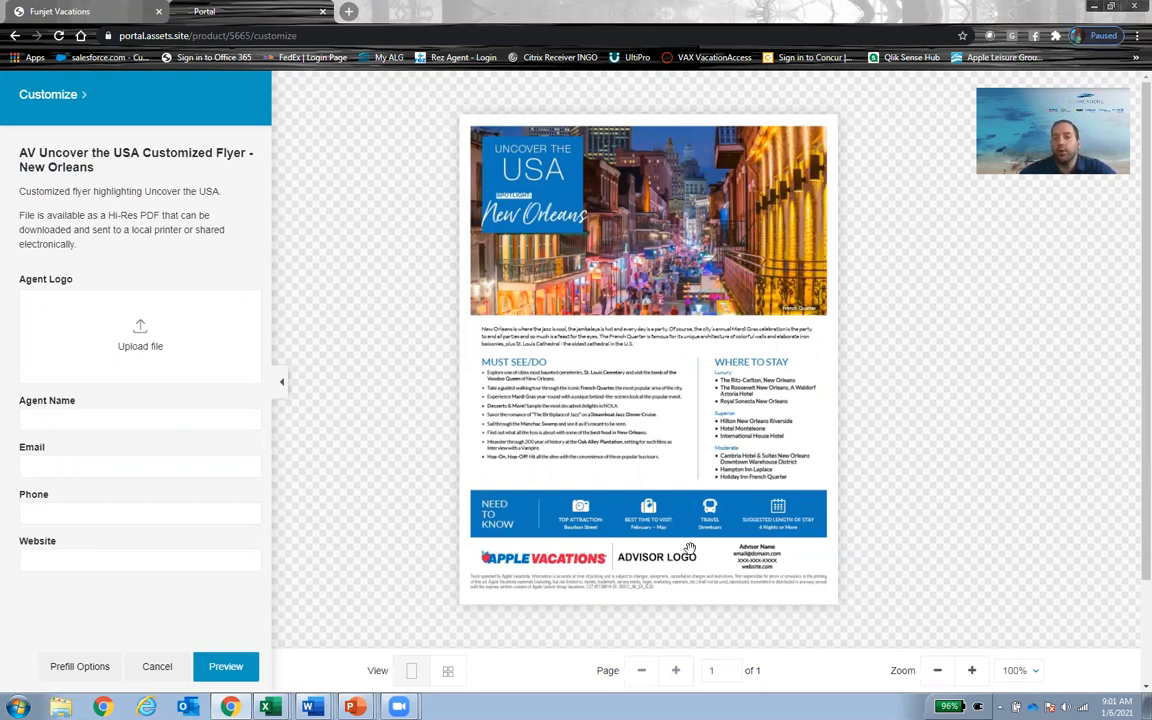
mouse_move(100, 120)
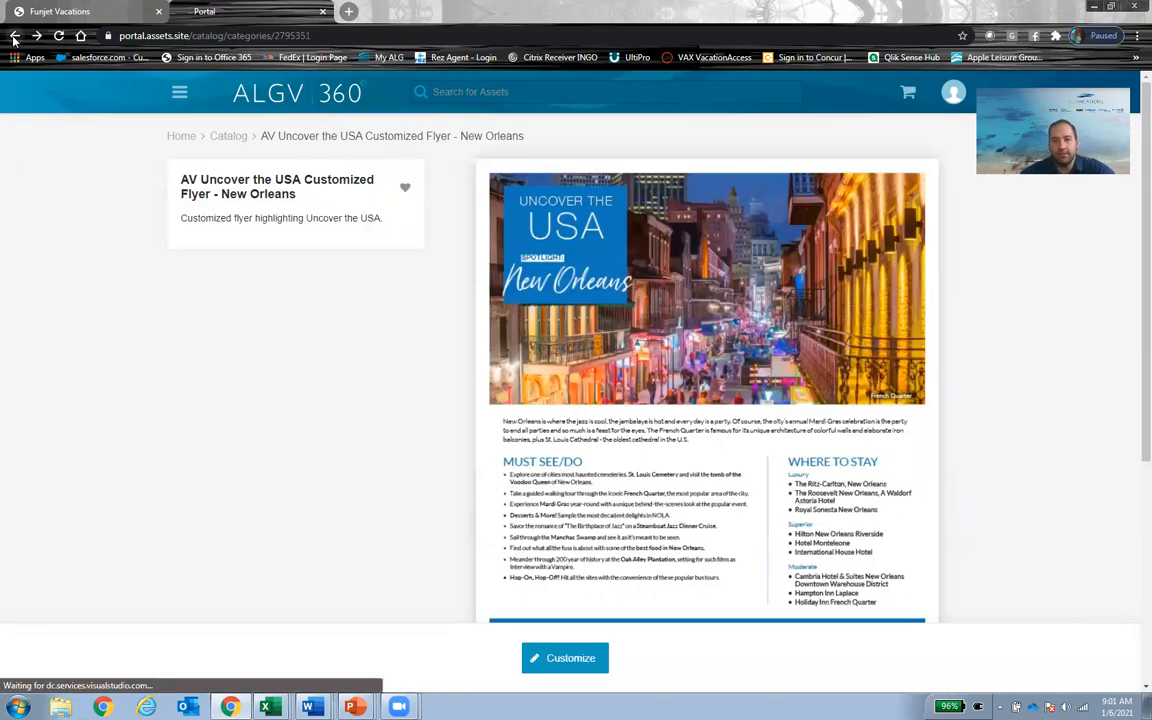
left_click(16, 37)
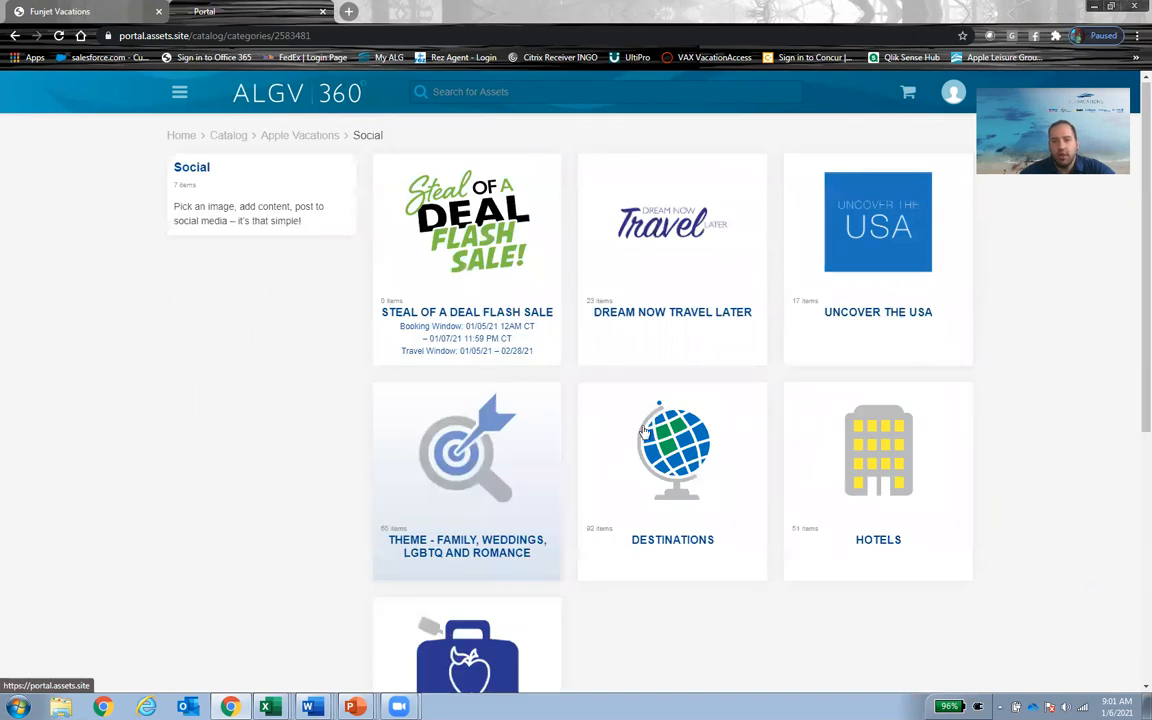
mouse_move(682, 448)
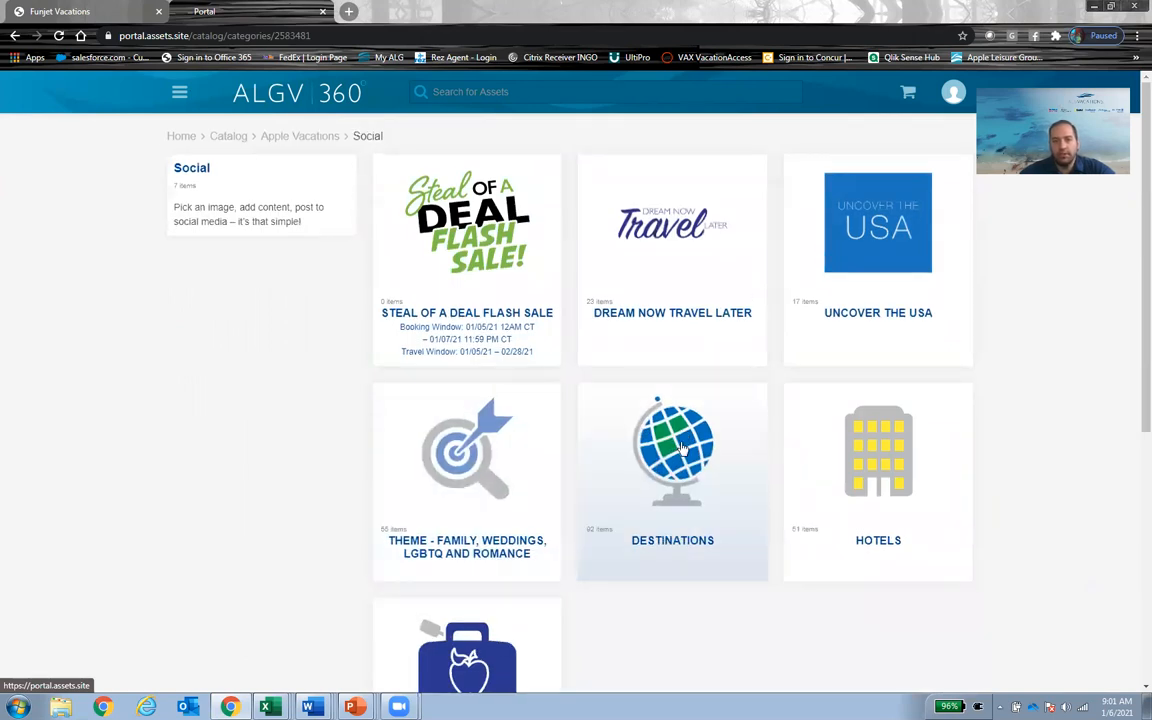
Browse Social Destinations and Uncover the USA posts, then return to the Apple Vacations overview.
left_click(672, 450)
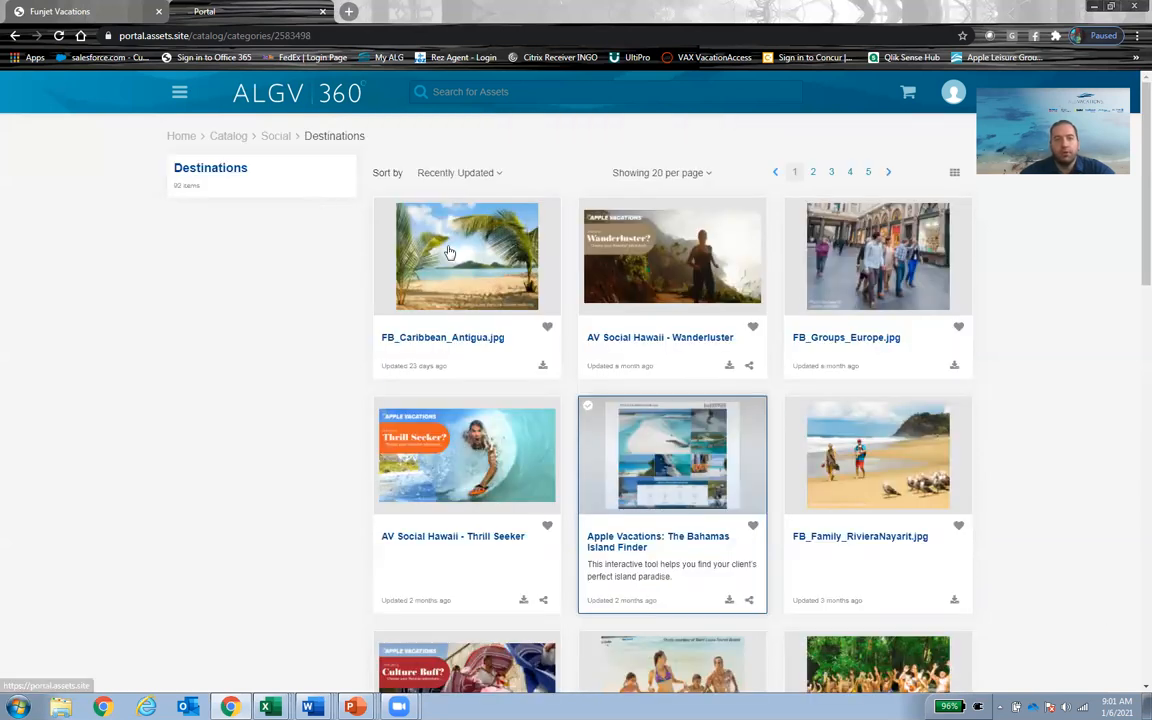
left_click(448, 252)
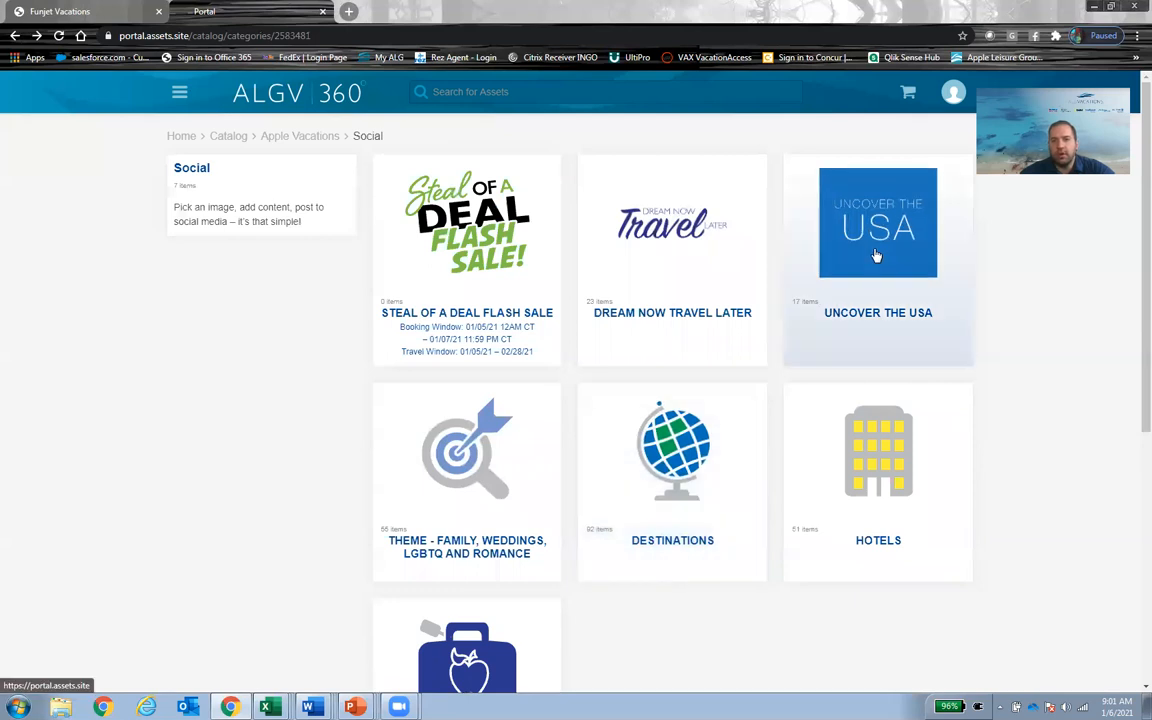
left_click(877, 222)
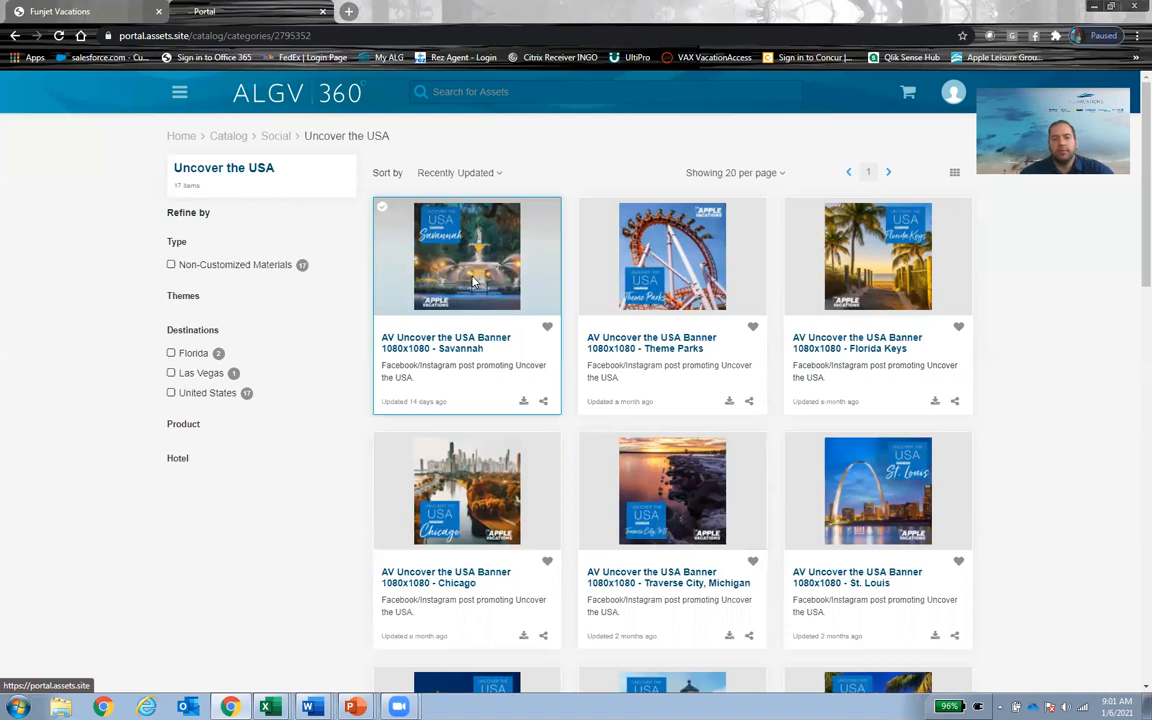
left_click(467, 256)
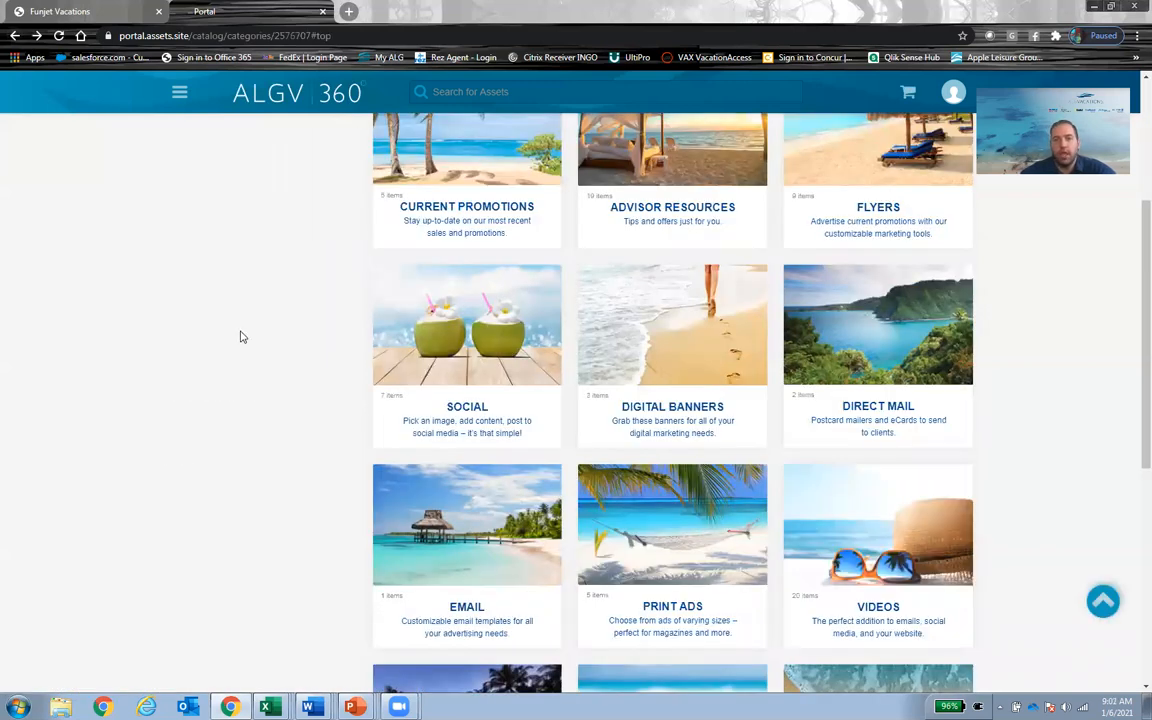
scroll("down", 3)
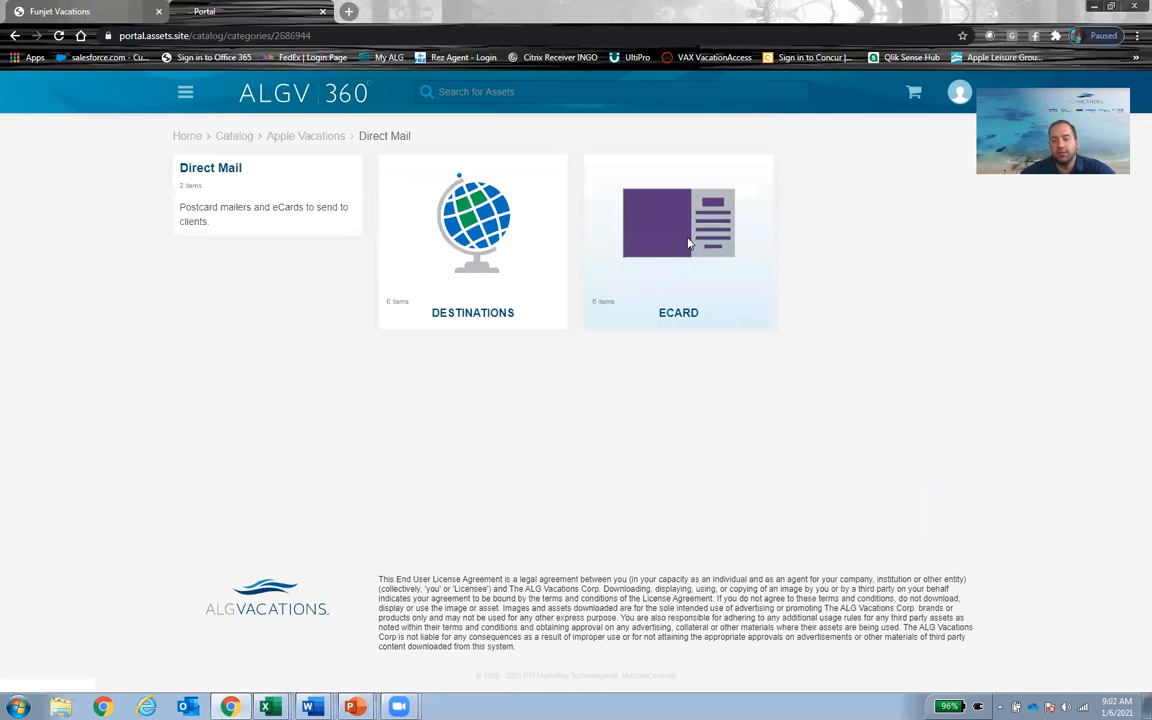
left_click(678, 240)
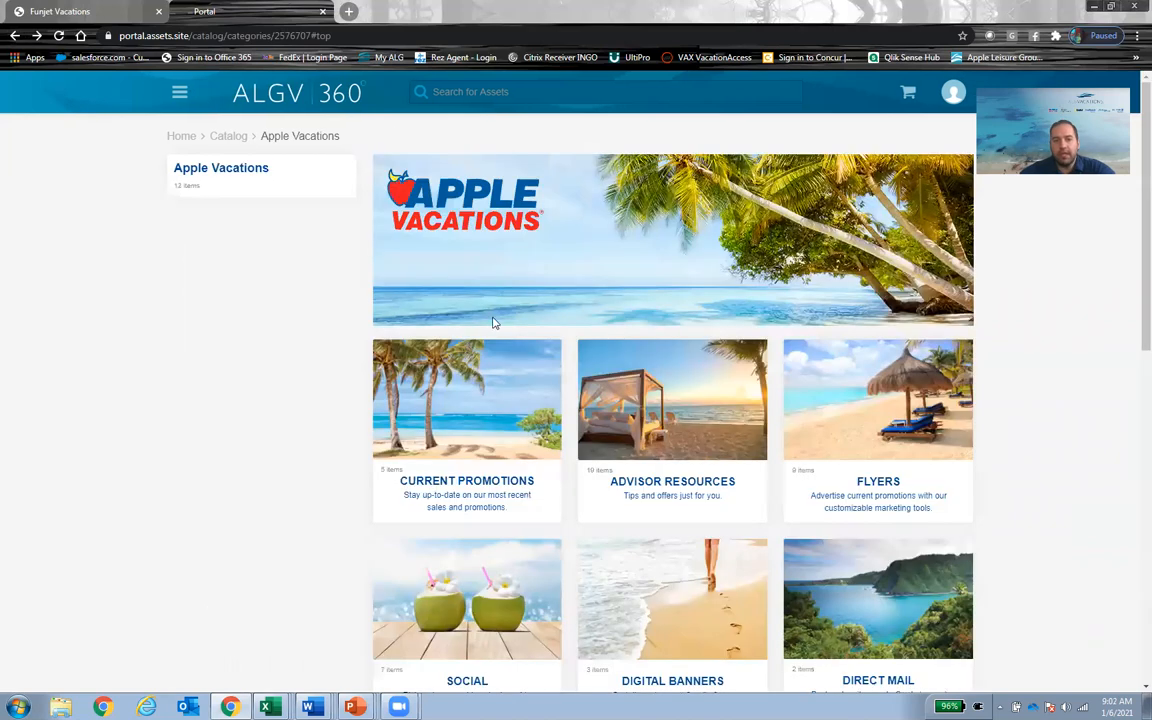
scroll("down", 3)
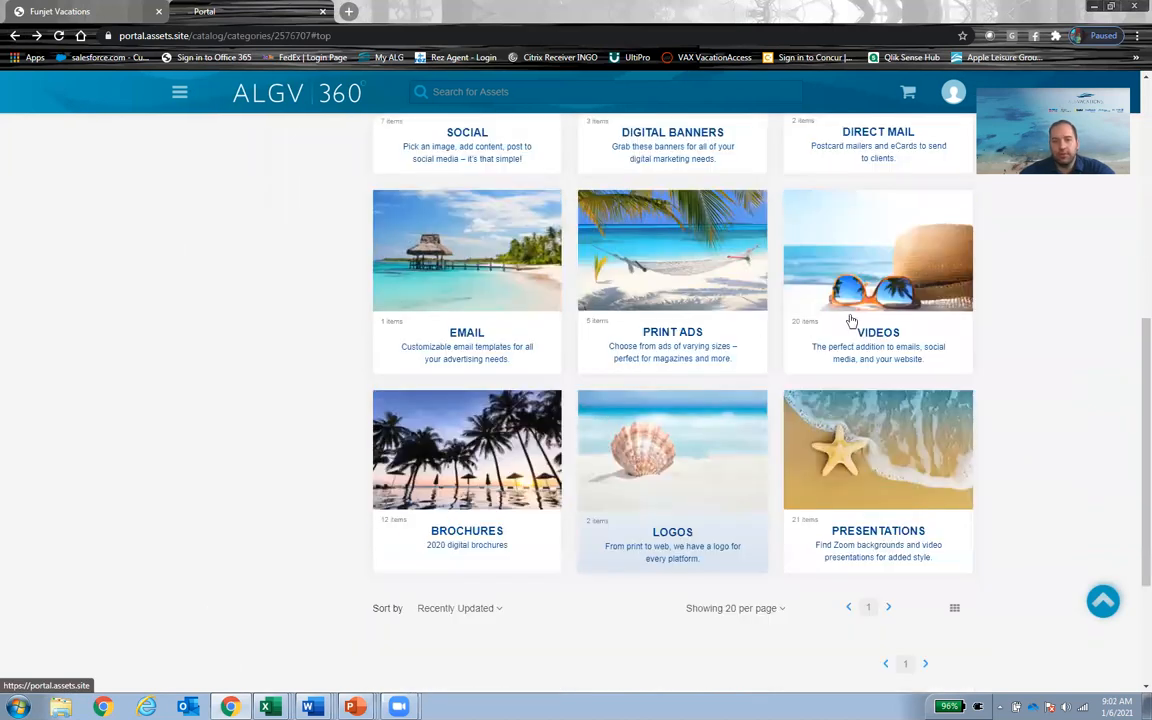
mouse_move(525, 490)
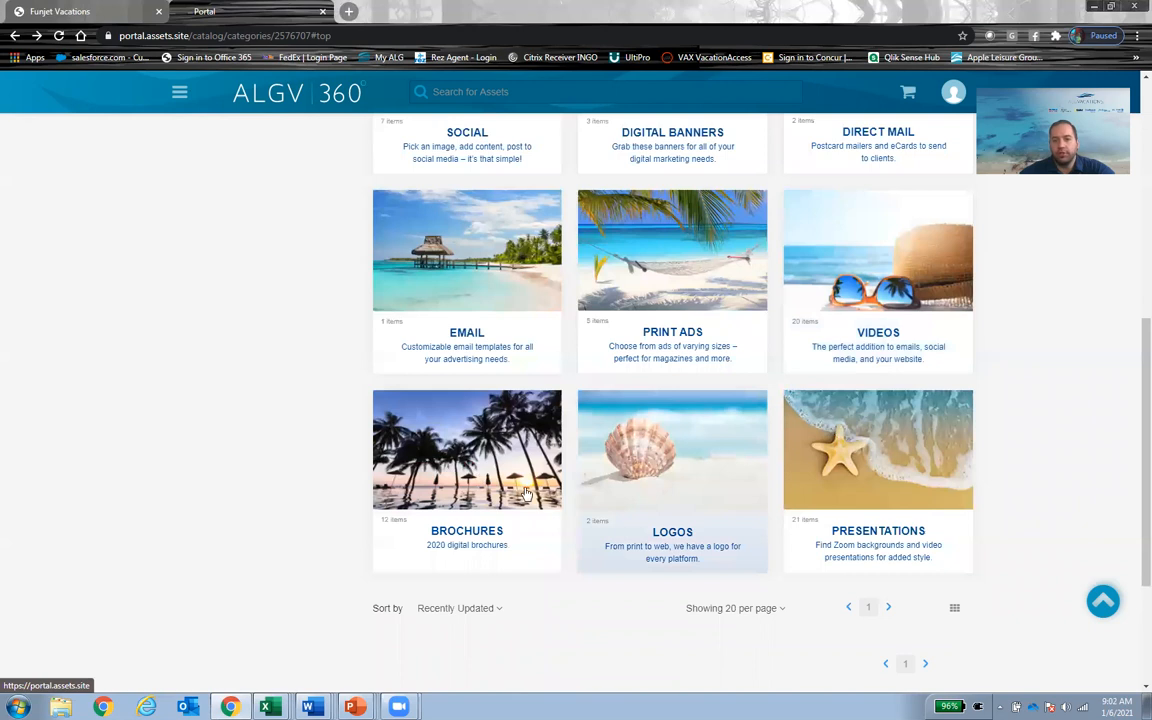
mouse_move(869, 498)
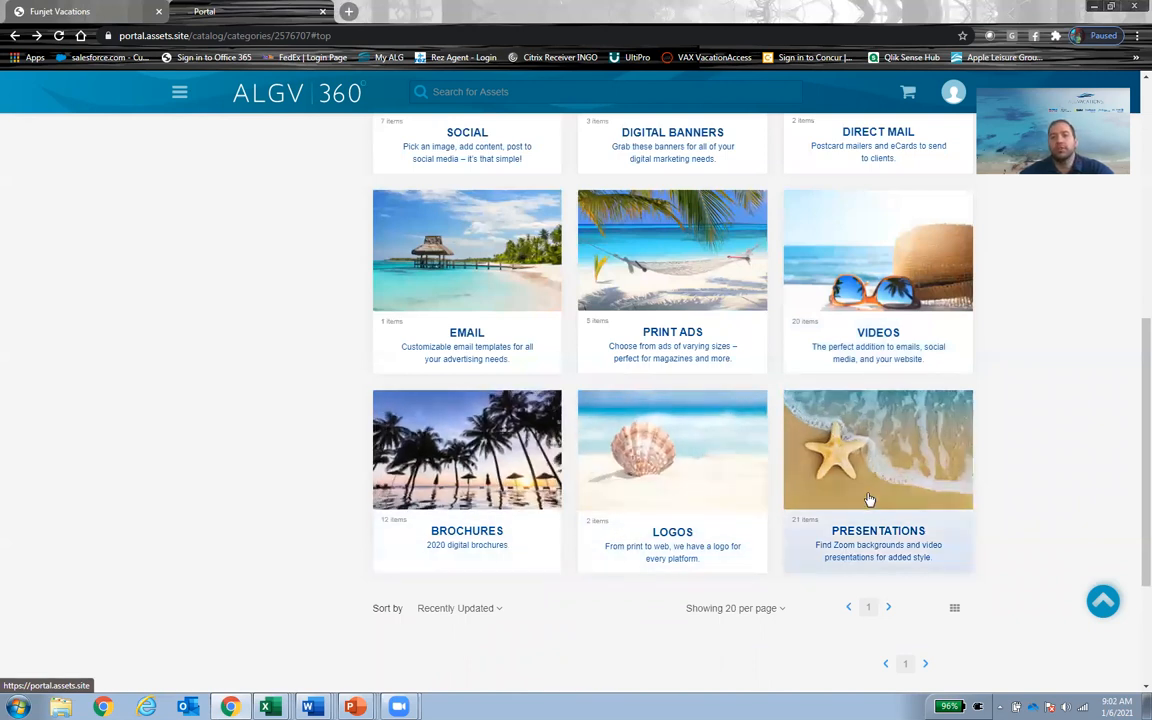
mouse_move(710, 518)
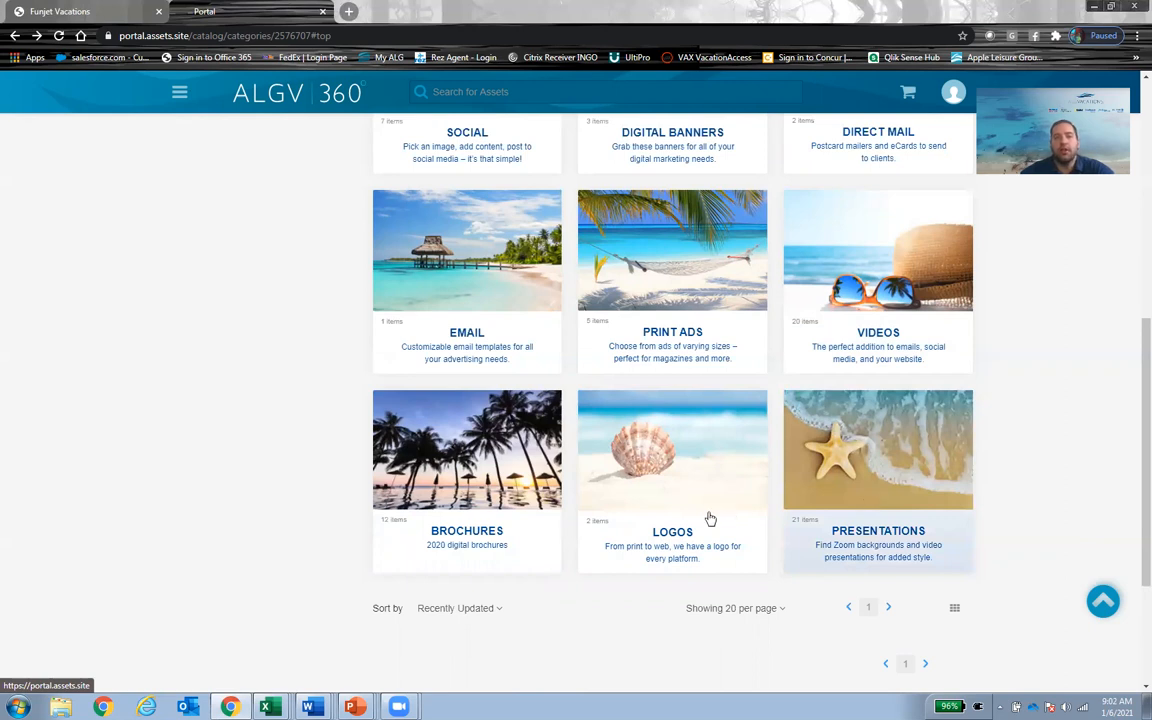